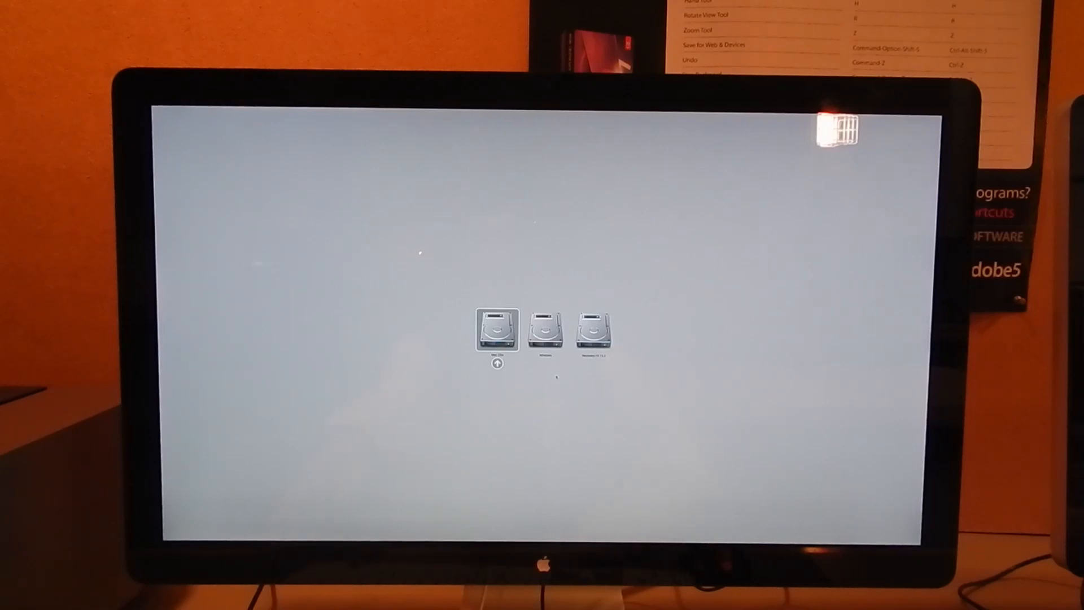
# - Select the Windows partition as the startup disk in the boot picker
pyautogui.click(546, 329)
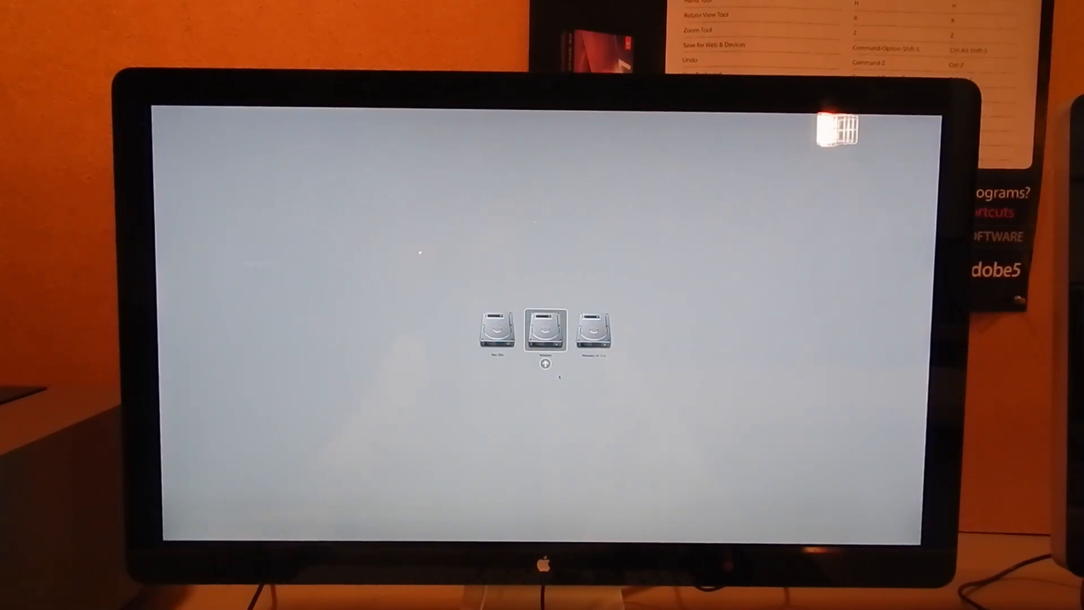